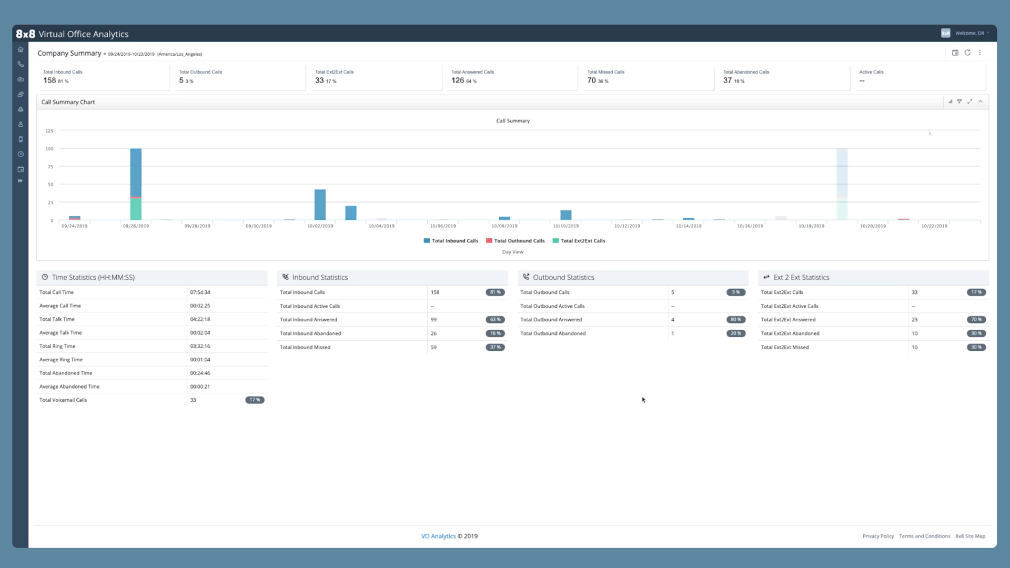
Apply a custom report date range of 09/20/2019 to 10/20/2019 to the Company Summary.
click(923, 133)
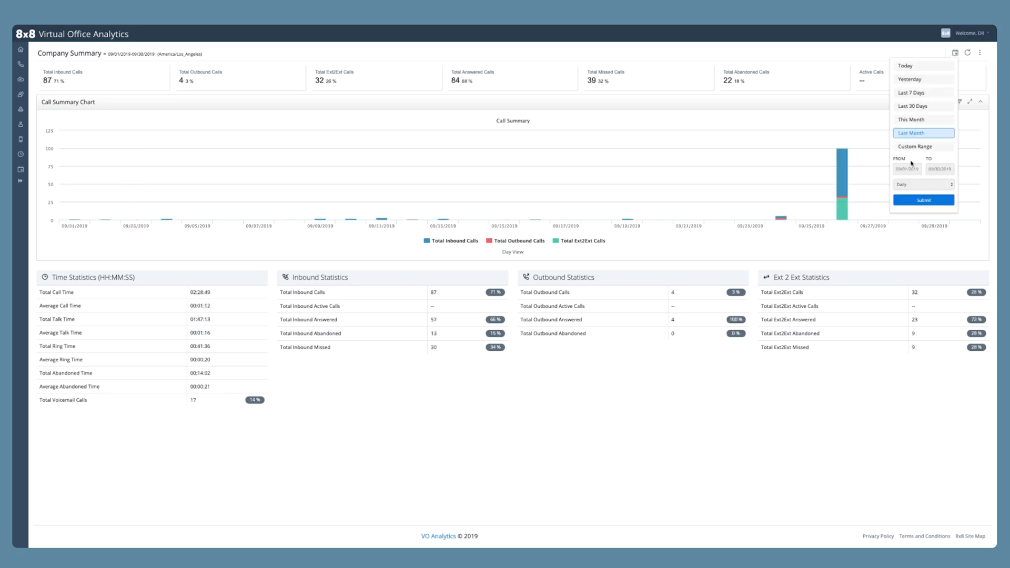
click(923, 146)
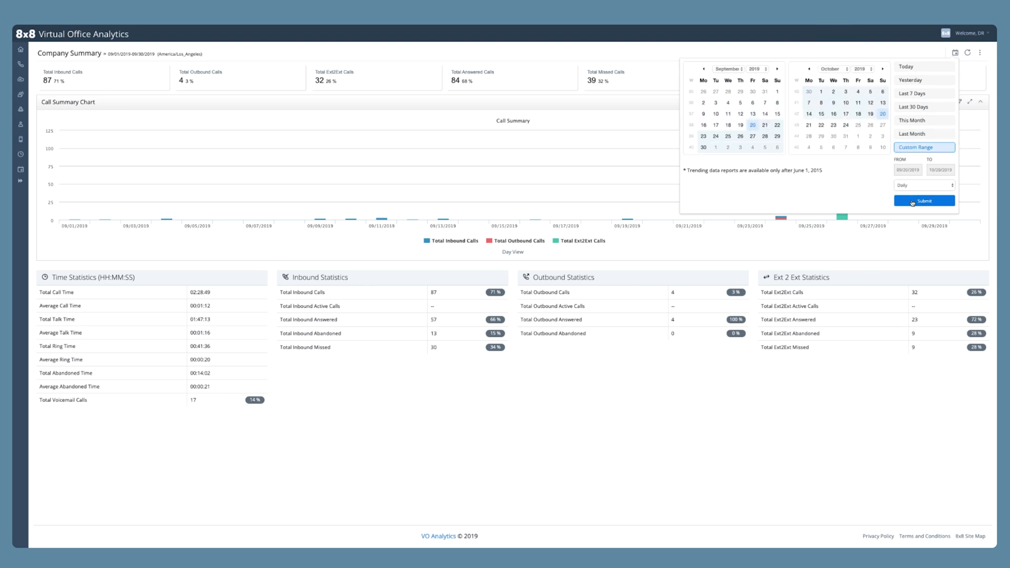
click(924, 201)
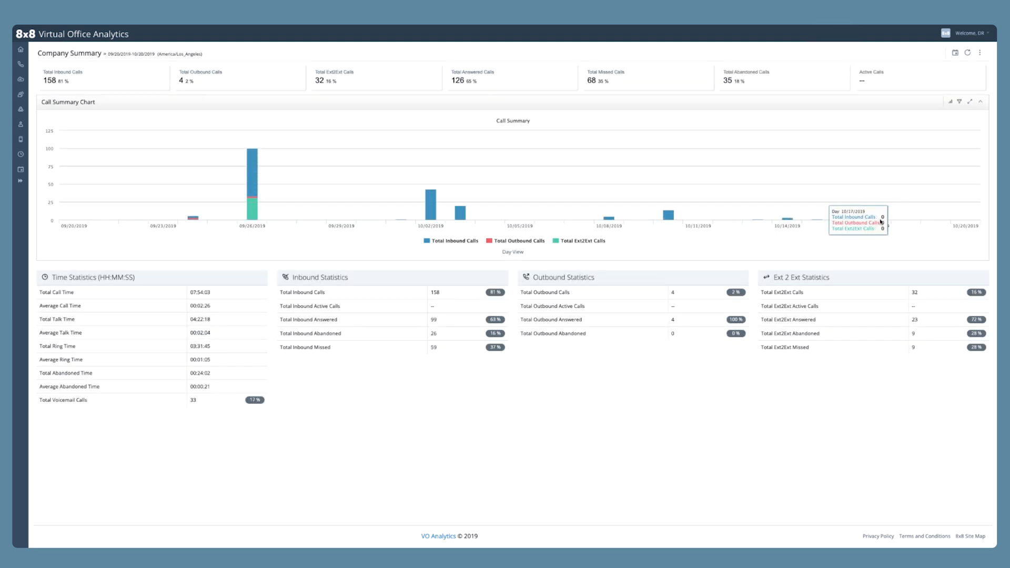
click(20, 68)
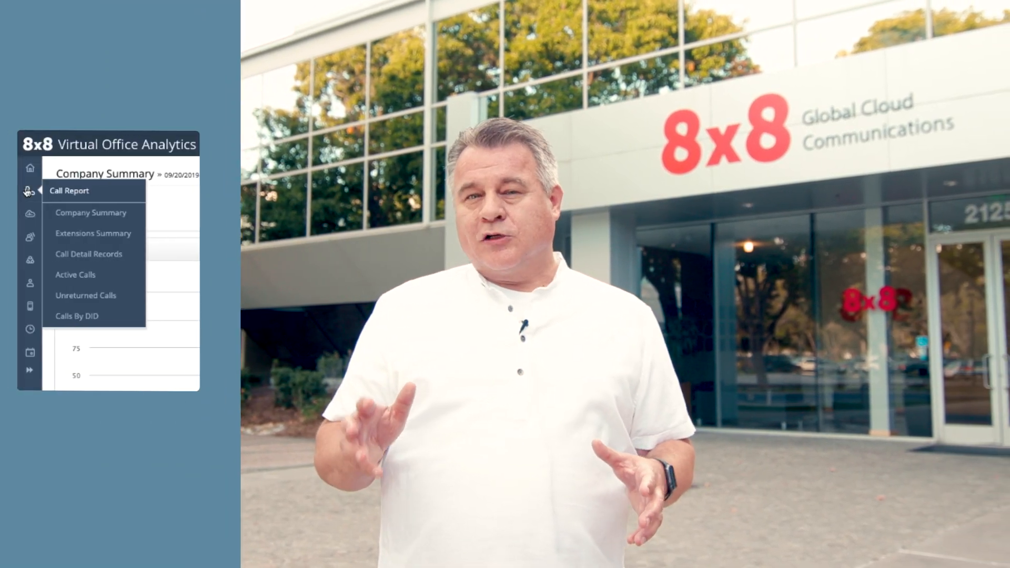
click(88, 253)
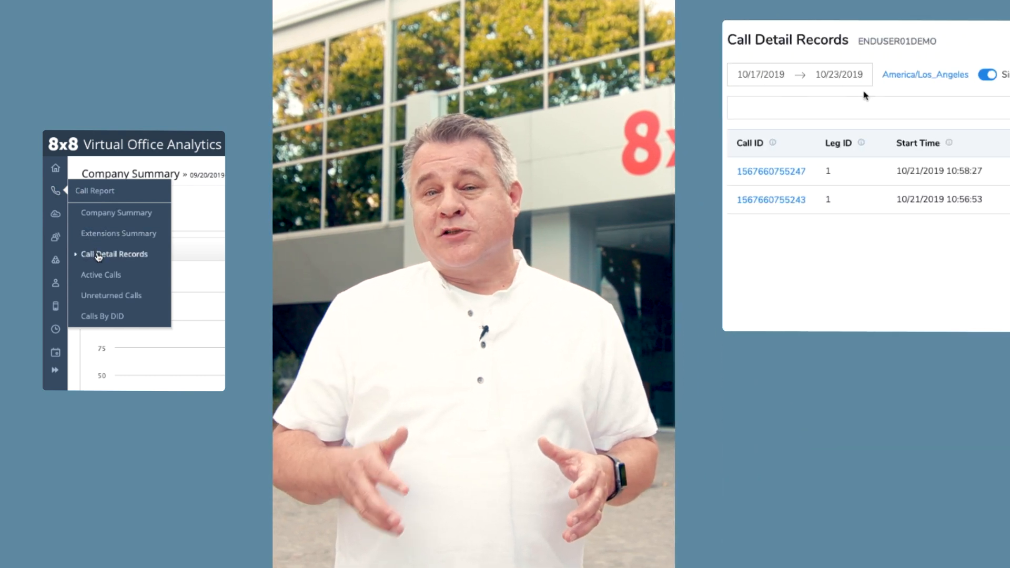
click(759, 75)
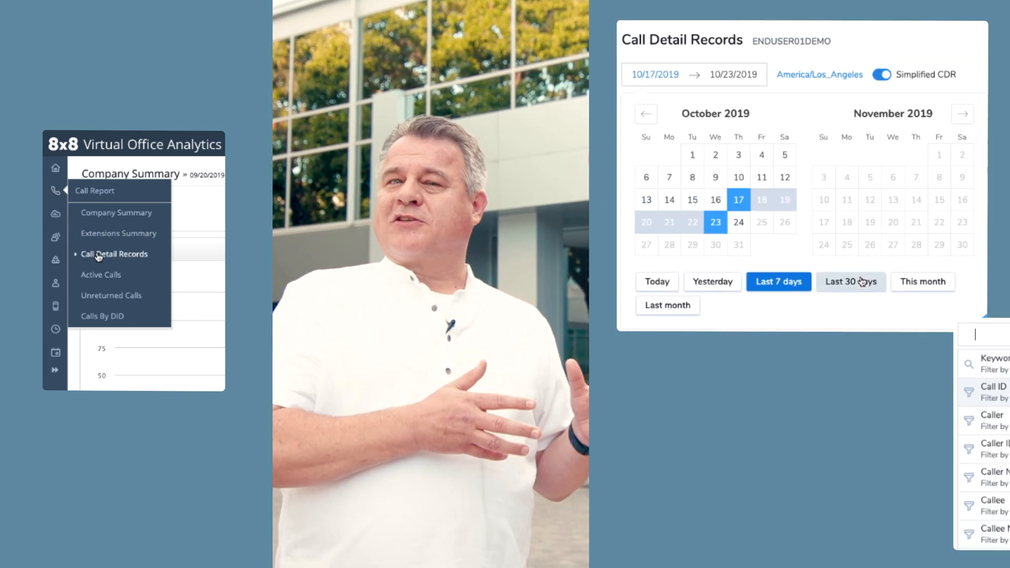
click(851, 281)
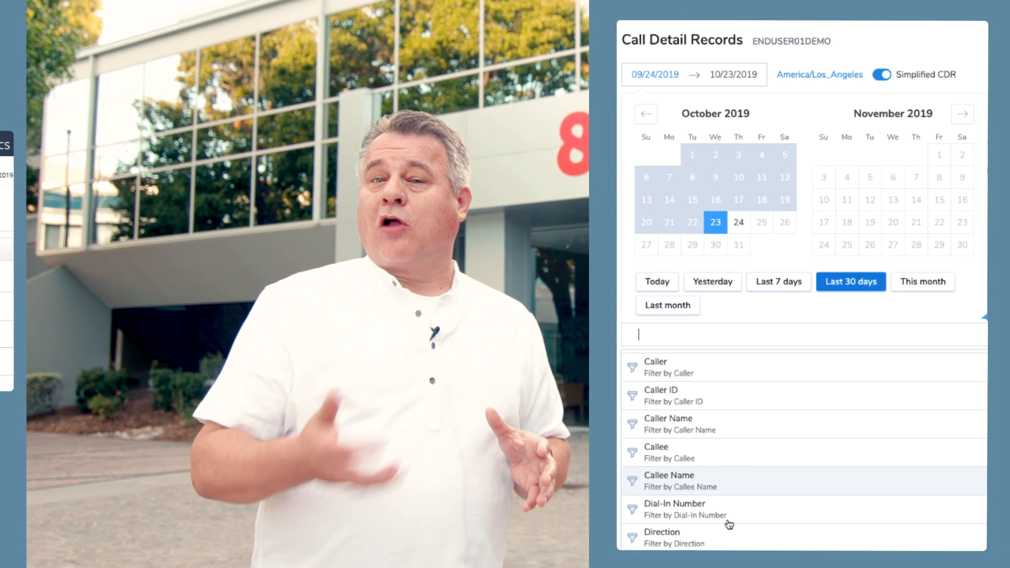
scroll(down, 3)
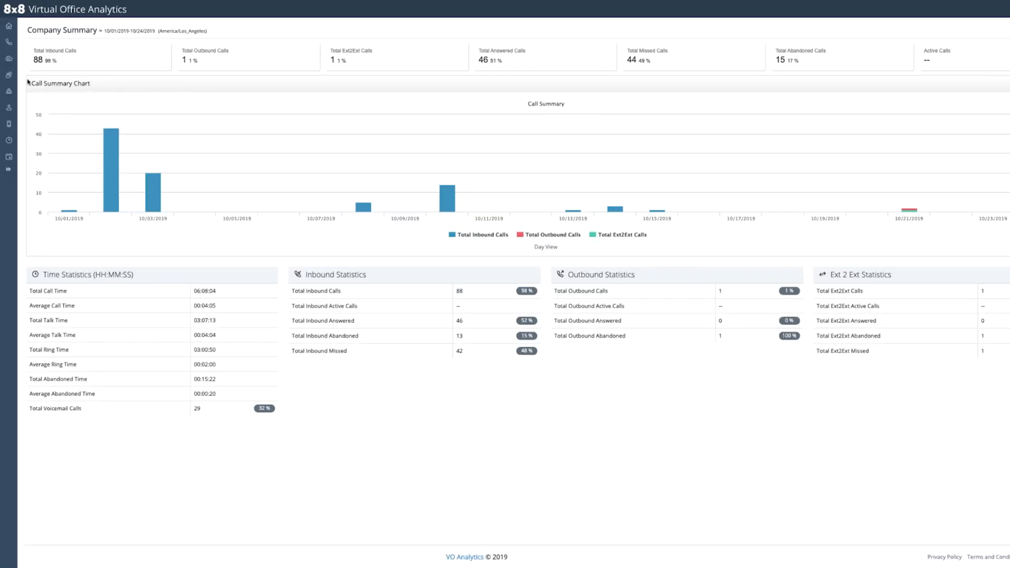
View the Call Quality Trend report, then switch to the Call Quality Detail report.
click(9, 72)
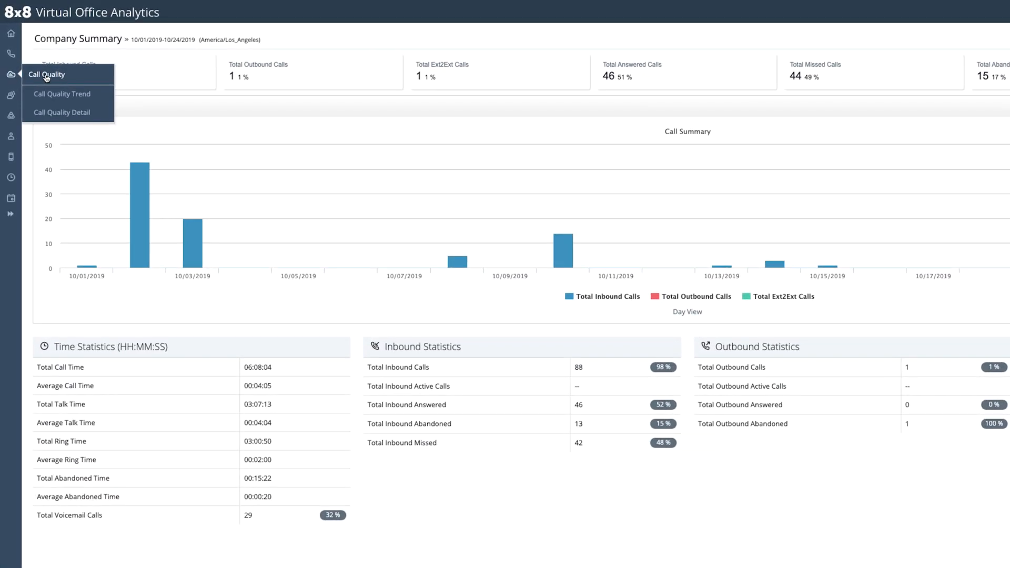
click(62, 93)
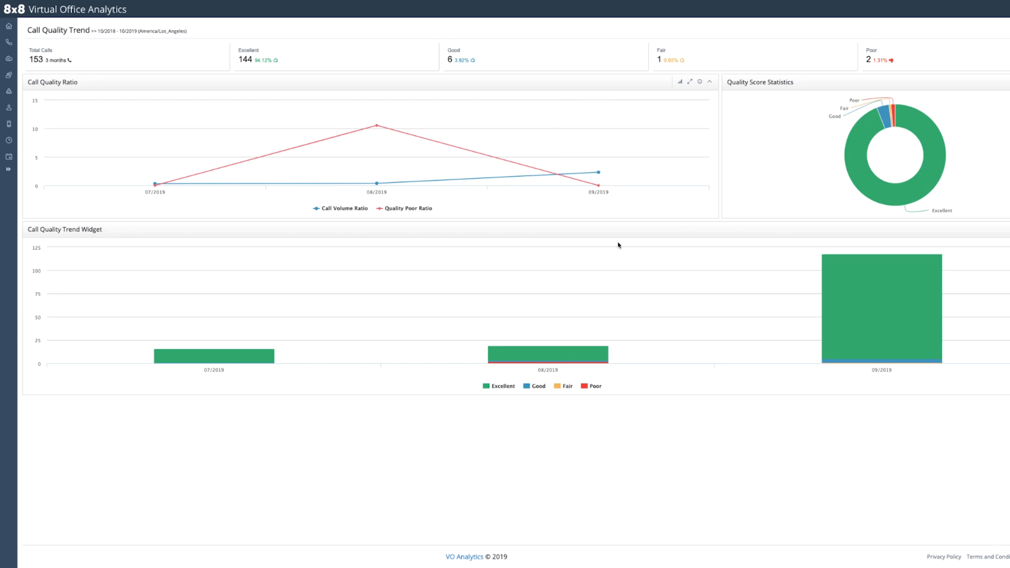
click(9, 75)
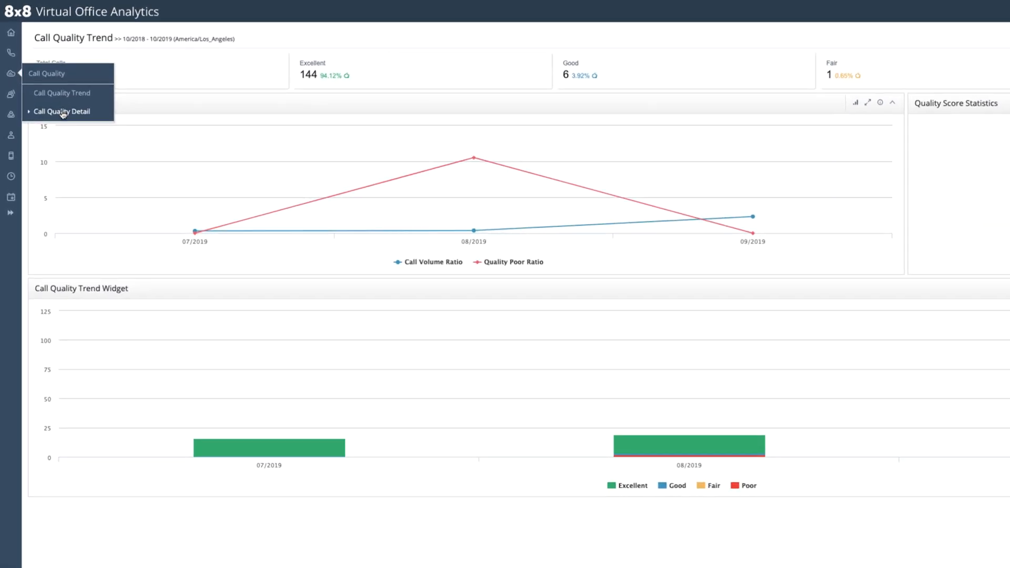
click(62, 111)
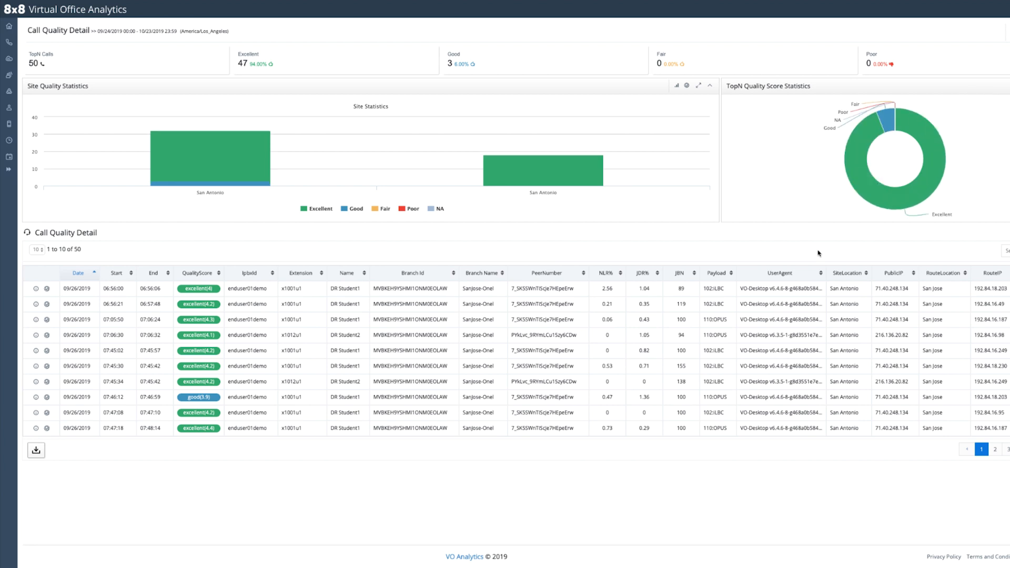
Open the EndPoint Voice Quality Report for the 07:46:12 call rated good (3.9).
scroll(down, 3)
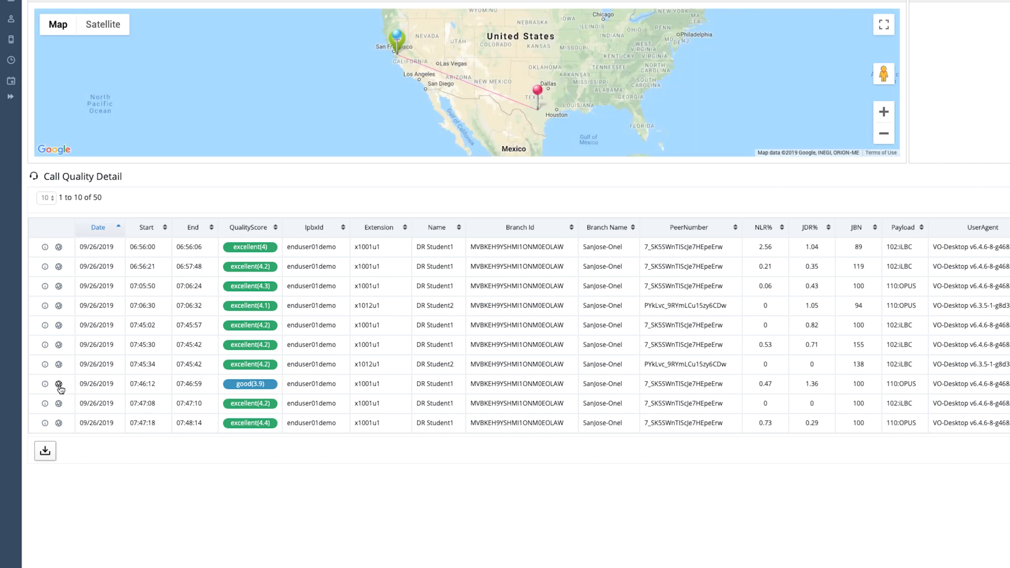
click(44, 384)
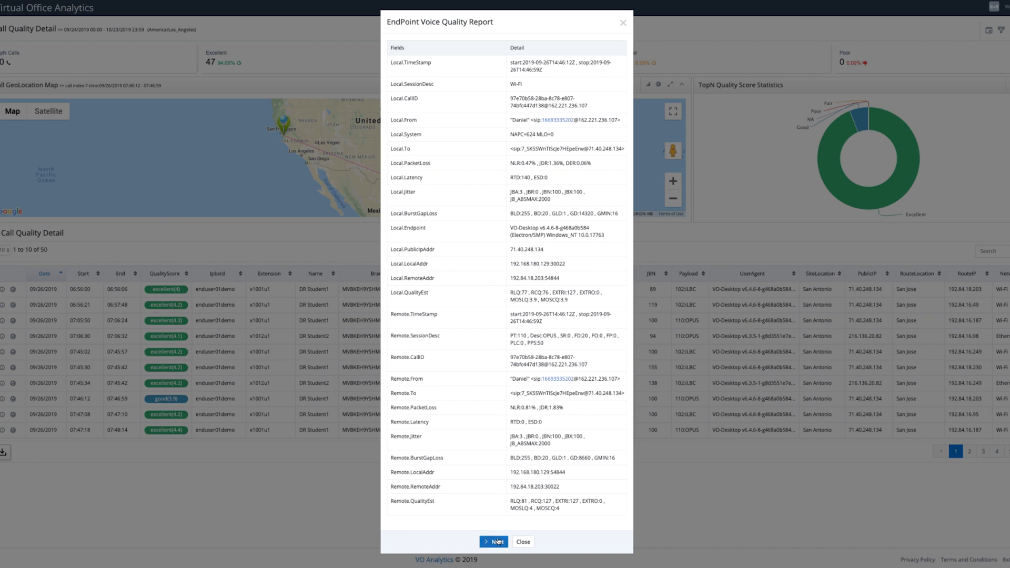
Advance to the Media Relay Server report, then close it to return to the call list.
click(493, 542)
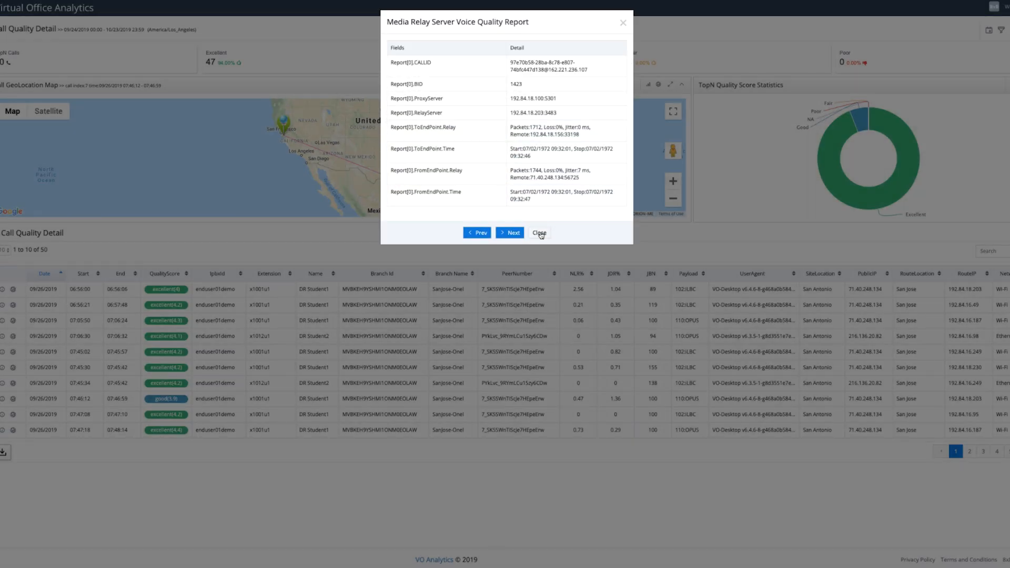
click(539, 233)
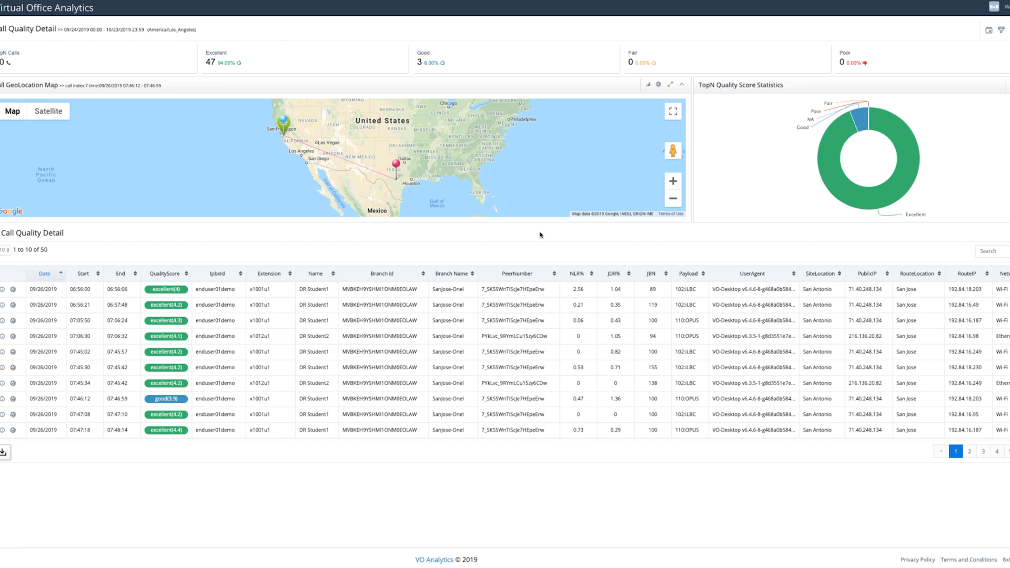